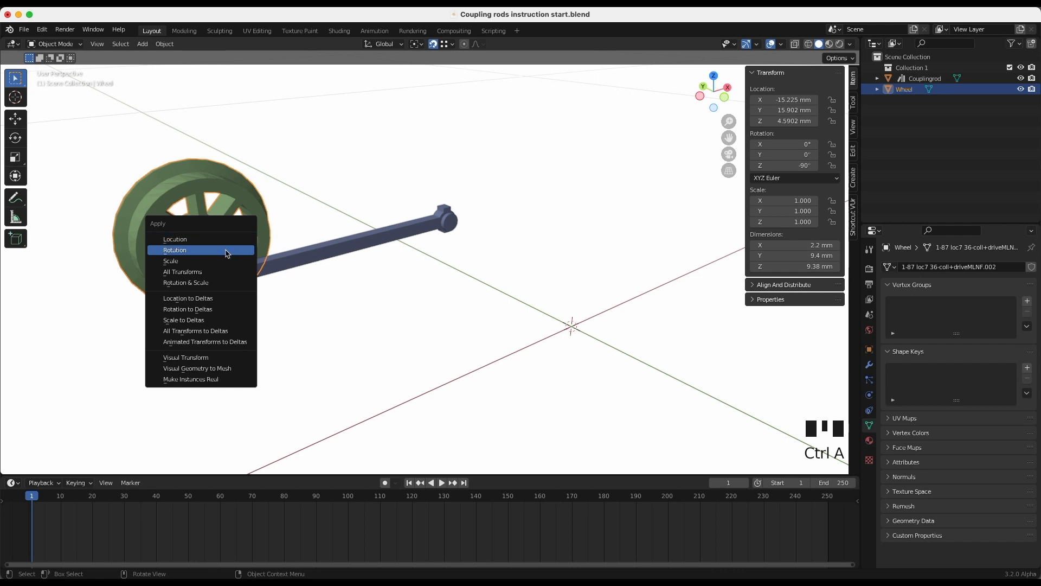
Apply rotation to the wheel so its rotation reads zero on all axes
click(174, 250)
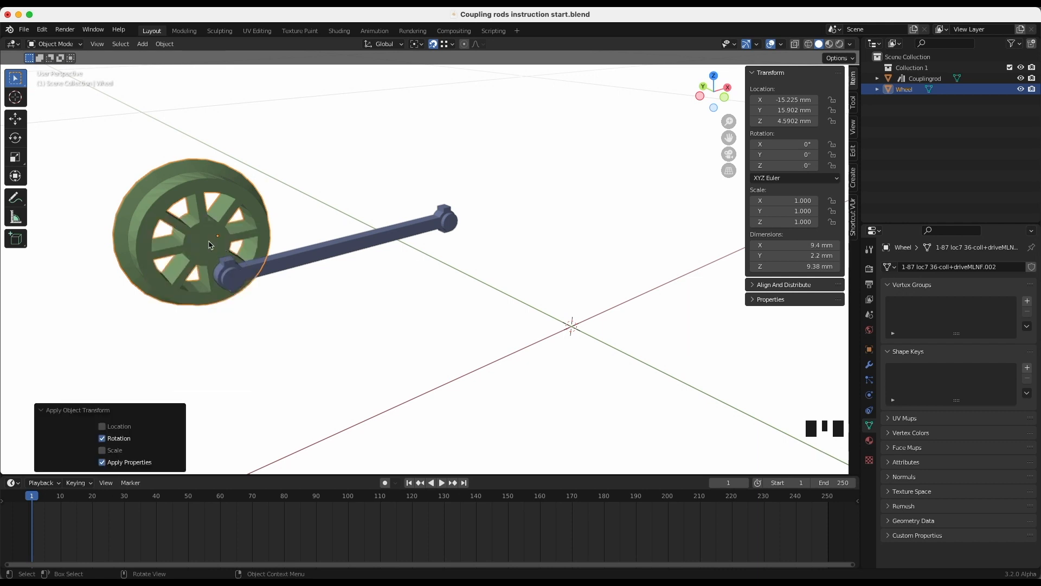
right_click(210, 245)
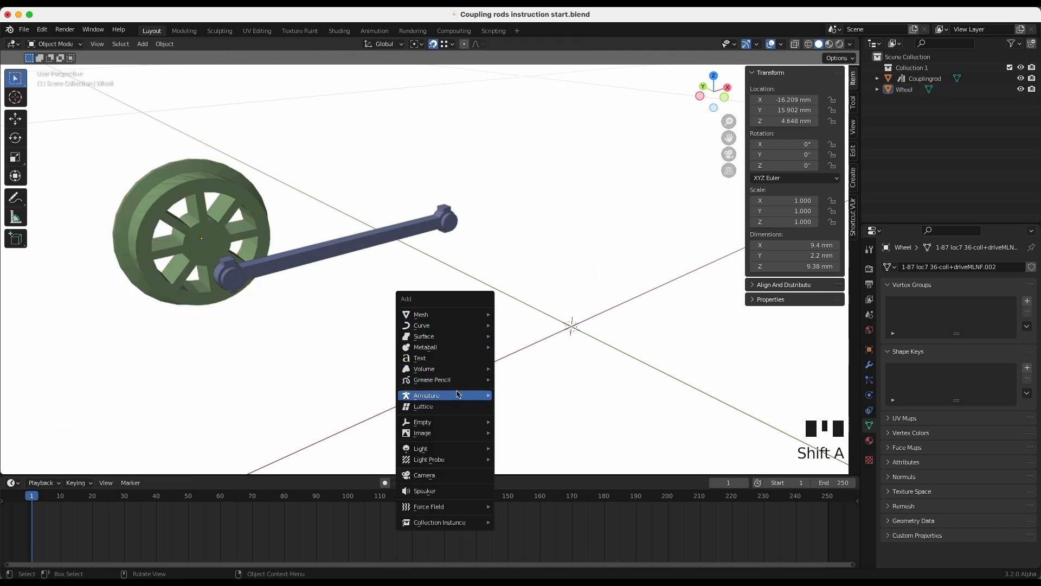
mouse_move(442, 423)
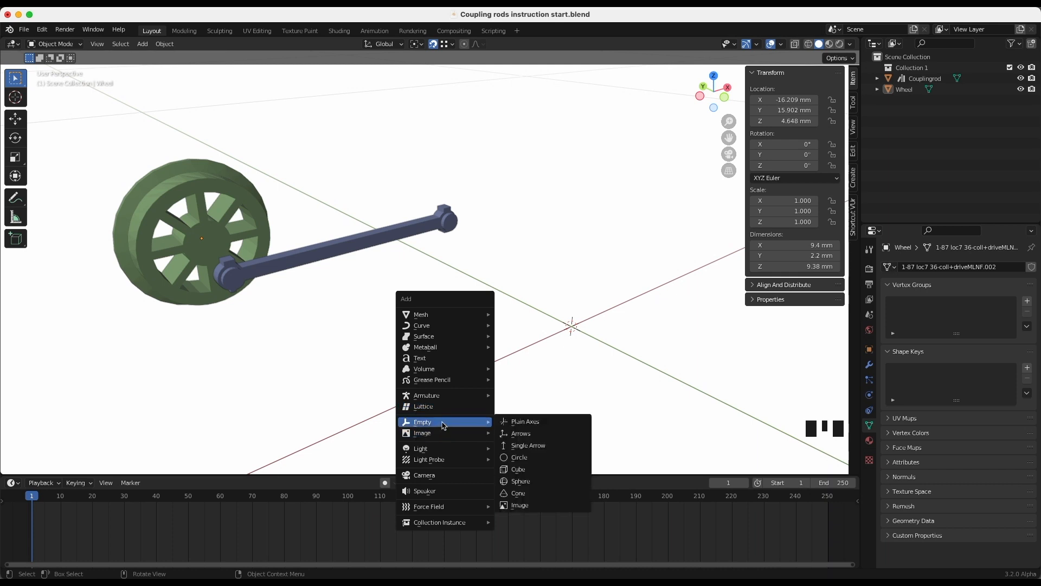
Add a plain-axes empty scaled to 13.864 and rename it 'Tracker'
click(526, 422)
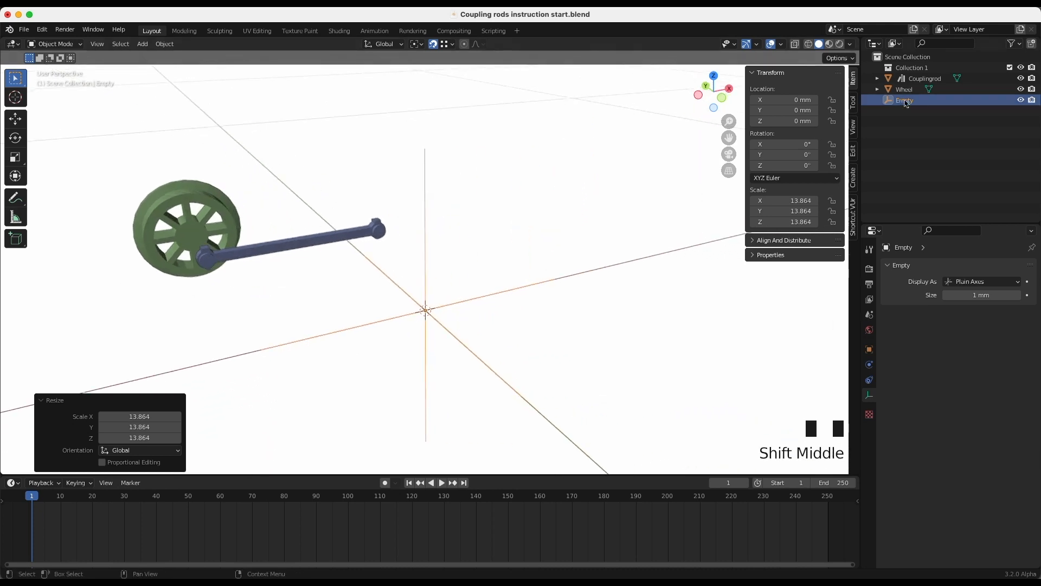
double_click(904, 100)
text(Tracker)
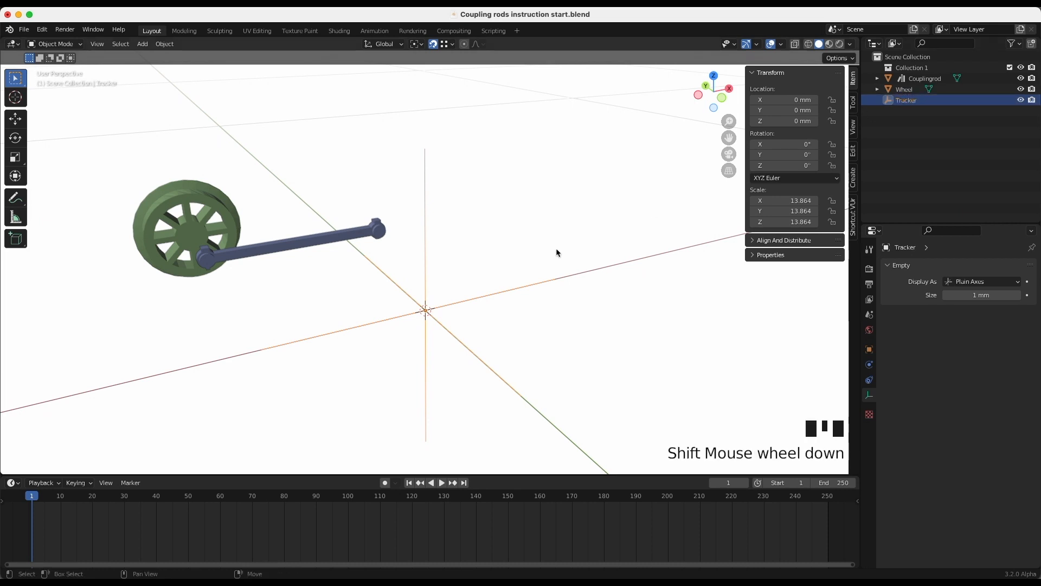
Add a NURBS path curve at the origin
key(Shift+A)
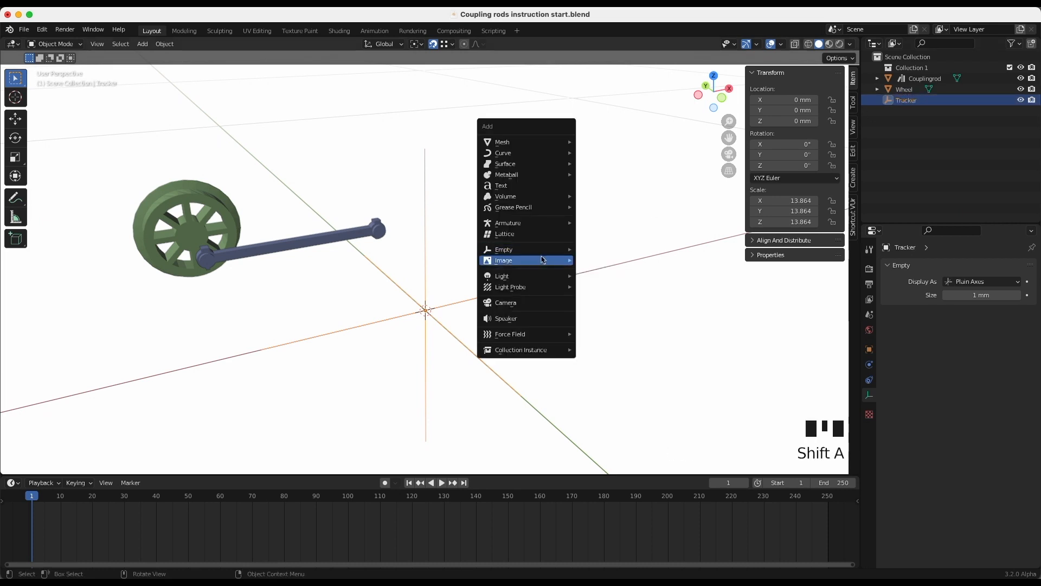
mouse_move(513, 153)
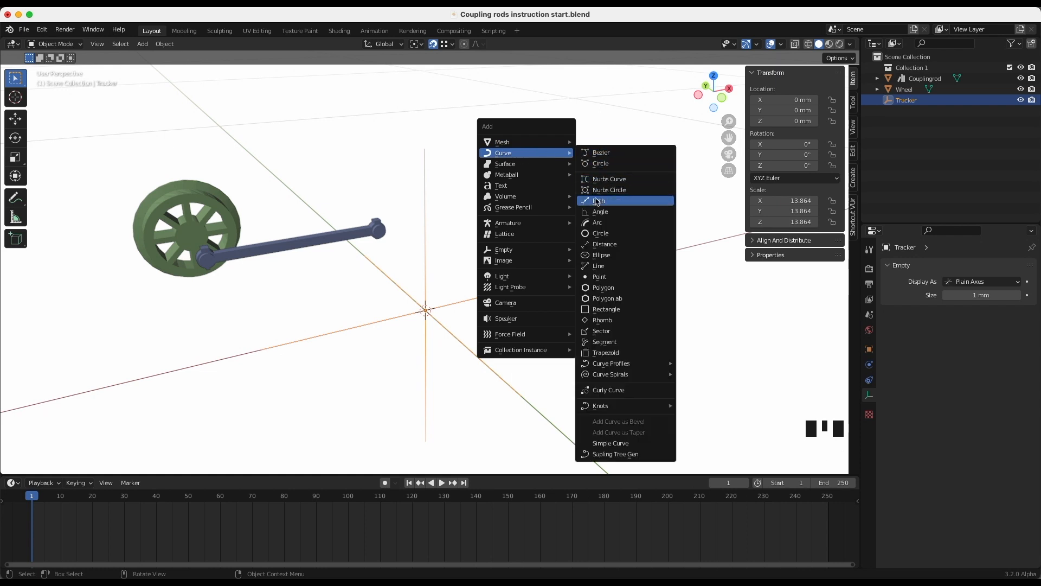
click(598, 200)
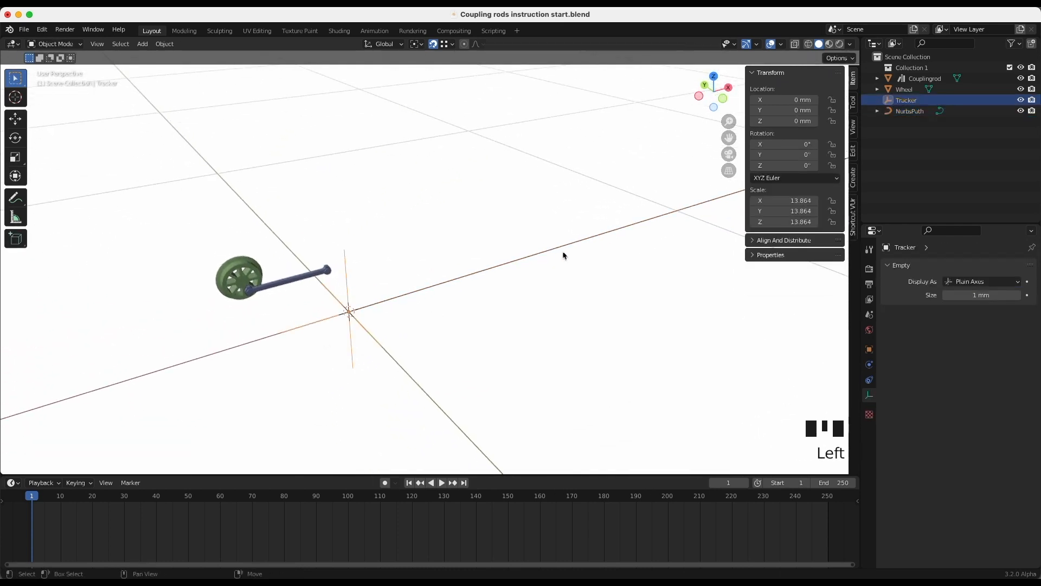
Parent Tracker to the NurbsPath with Object (Keep Transform)
click(910, 110)
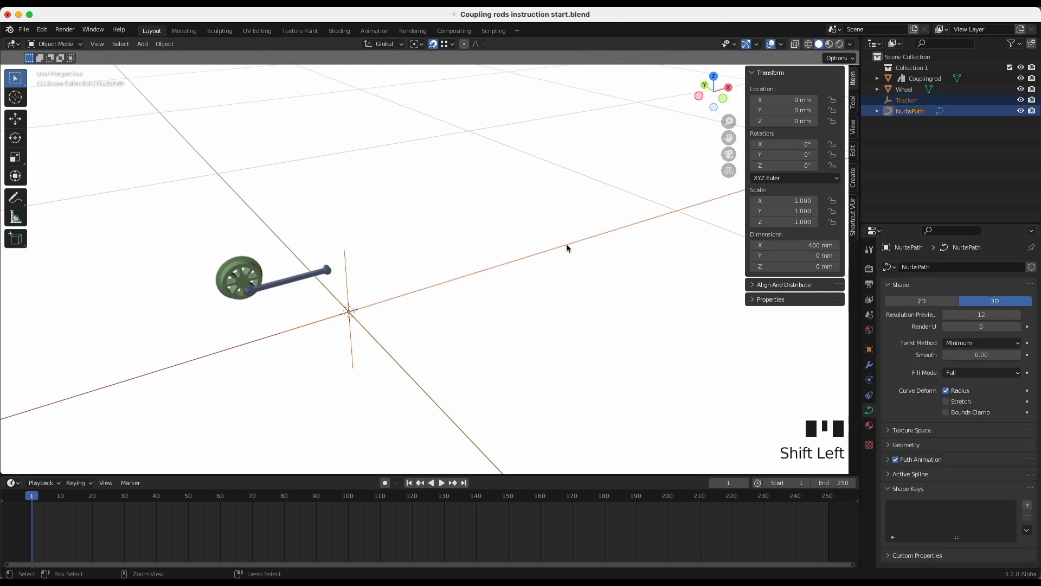
key(ctrl+p)
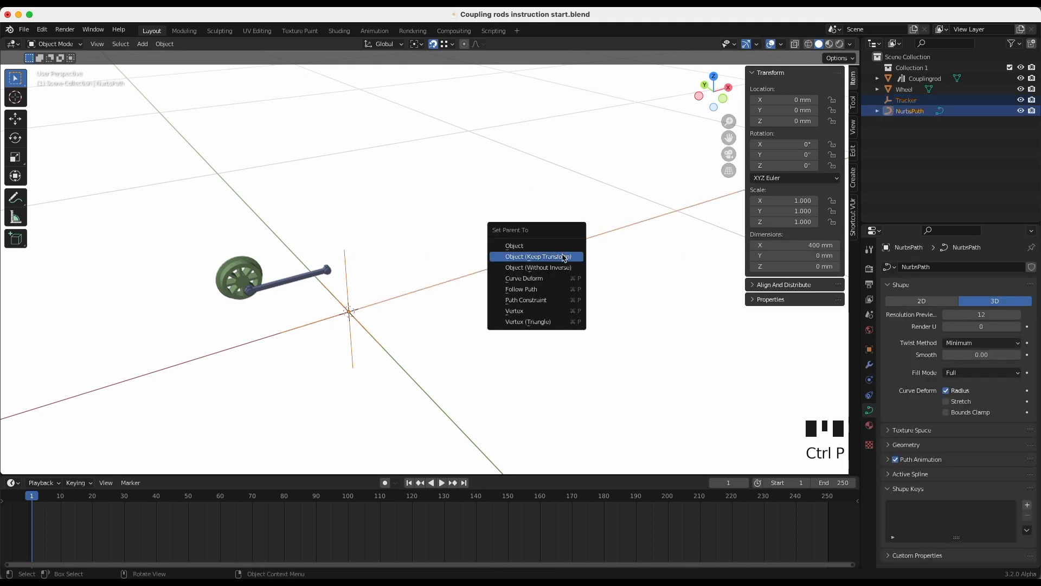
click(539, 257)
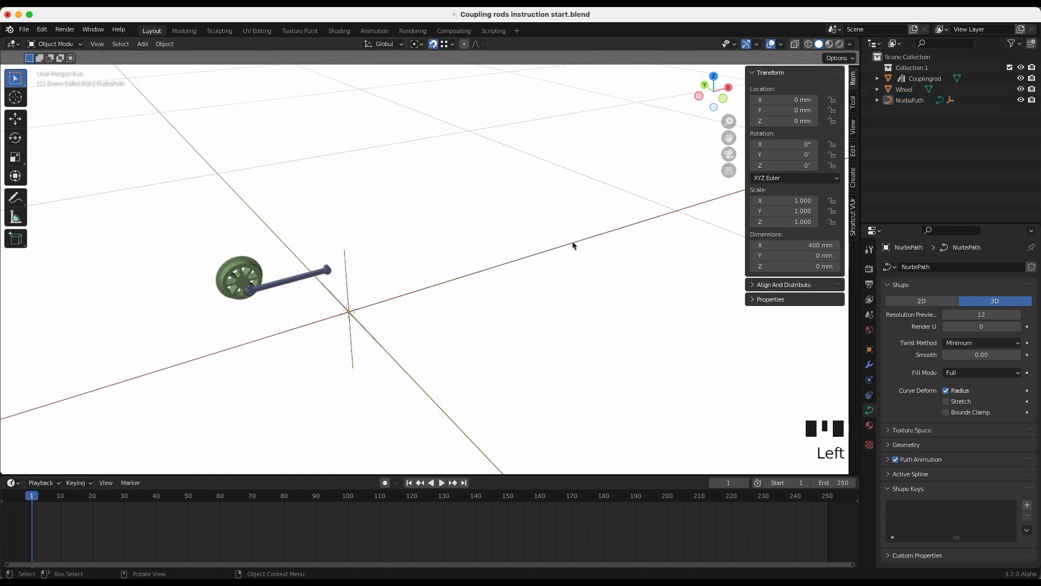
Keyframe the NurbsPath's Evaluation Time at frame 1
click(910, 100)
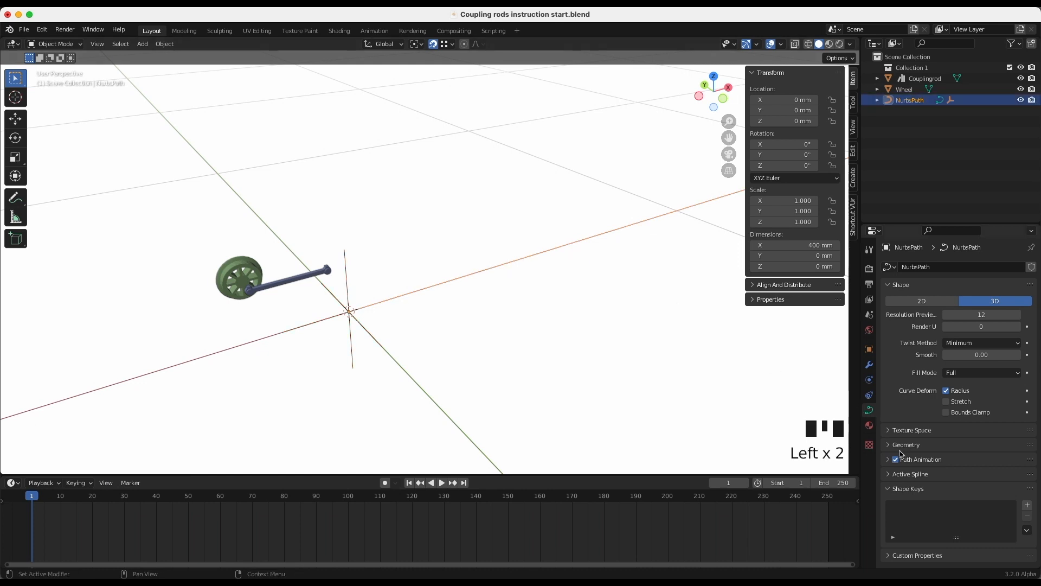
scroll(down, 3)
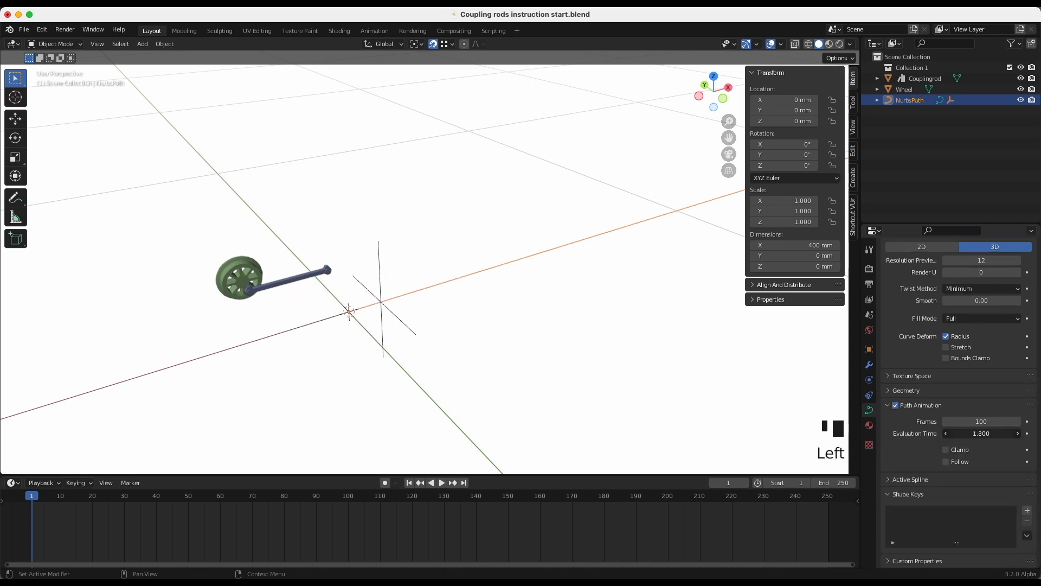
drag(996, 433, 982, 433)
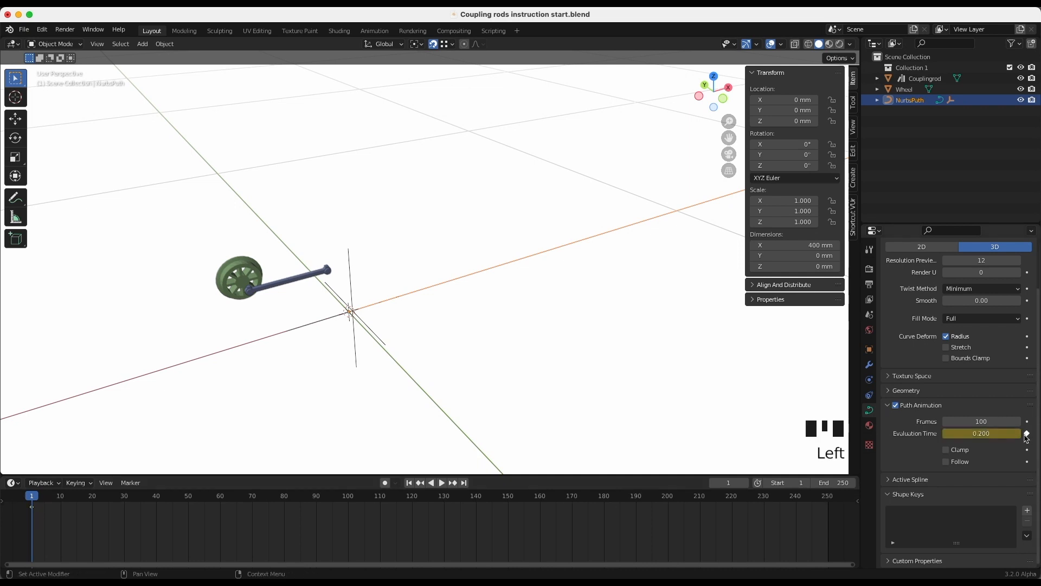
click(442, 482)
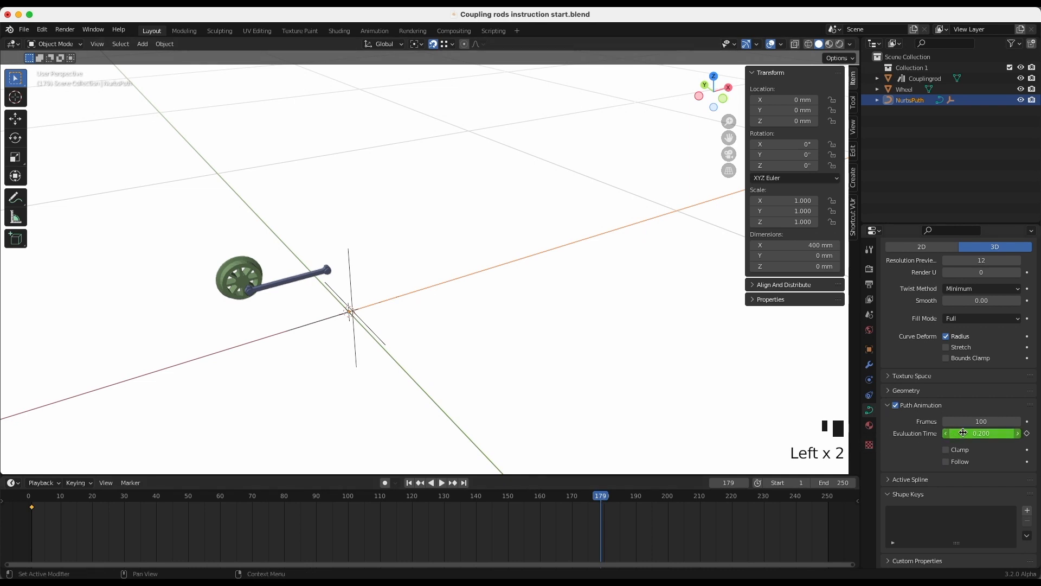
Raise Evaluation Time at frame 179, then return to the first frame
drag(964, 433, 983, 433)
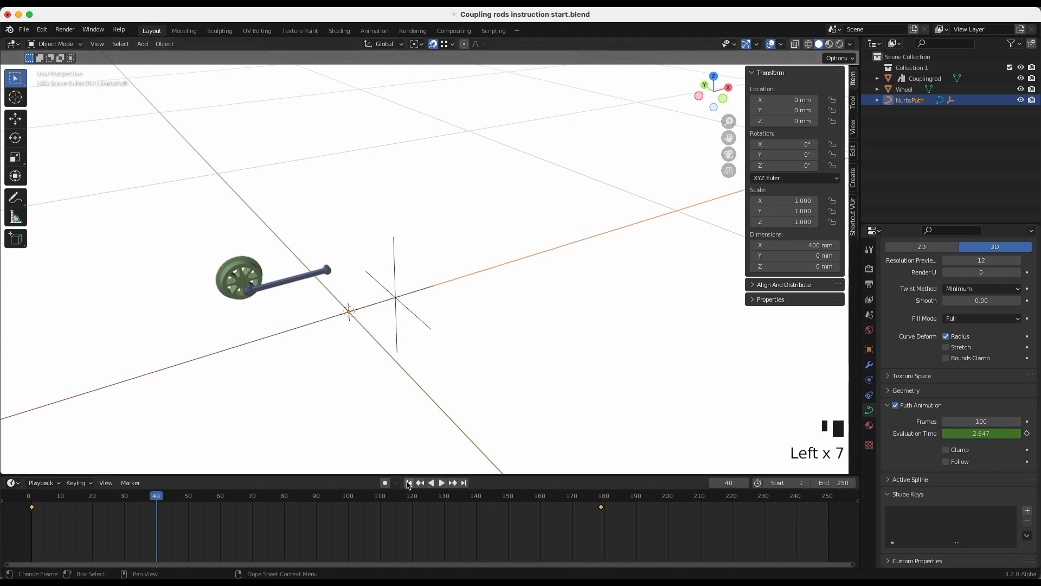
click(409, 483)
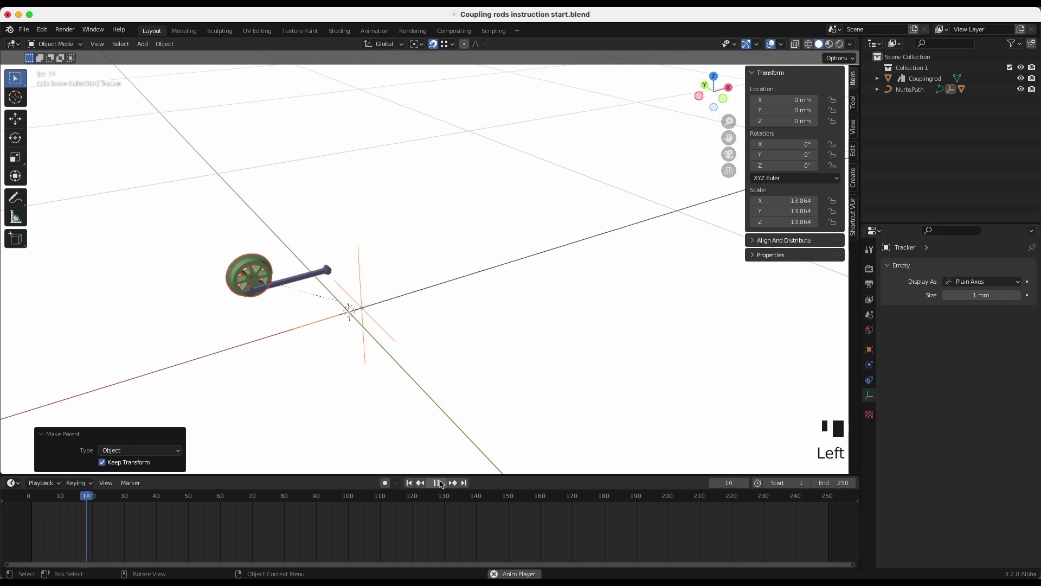
Stop test playback of the wheel following Tracker and return to frame 1
click(435, 483)
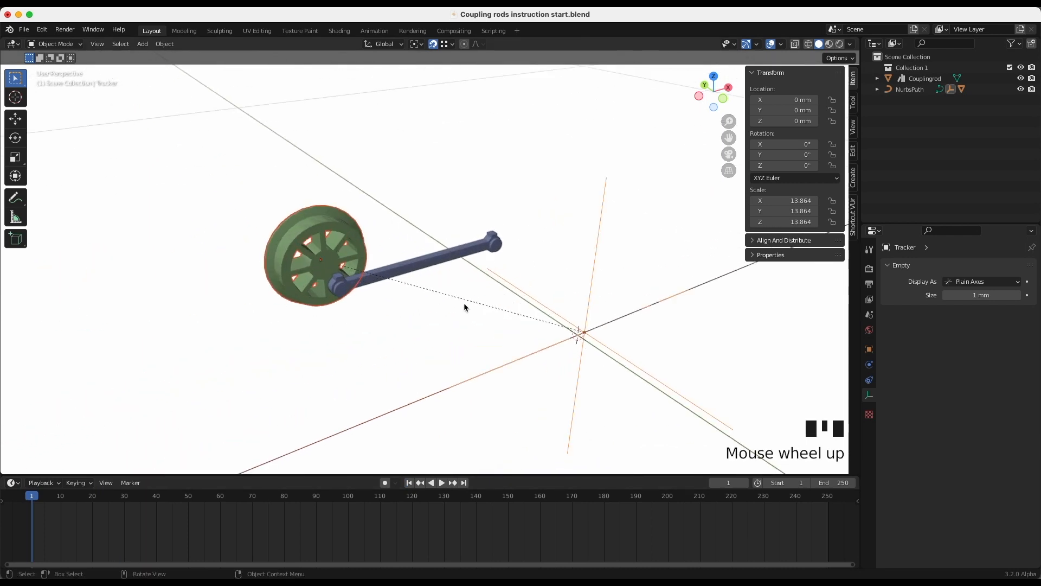
click(319, 259)
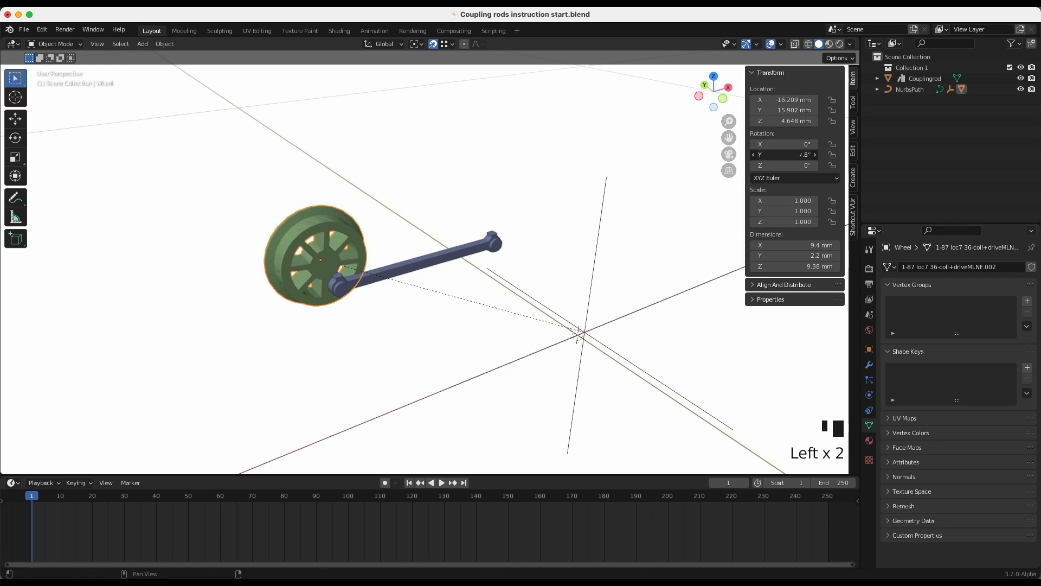
right_click(791, 155)
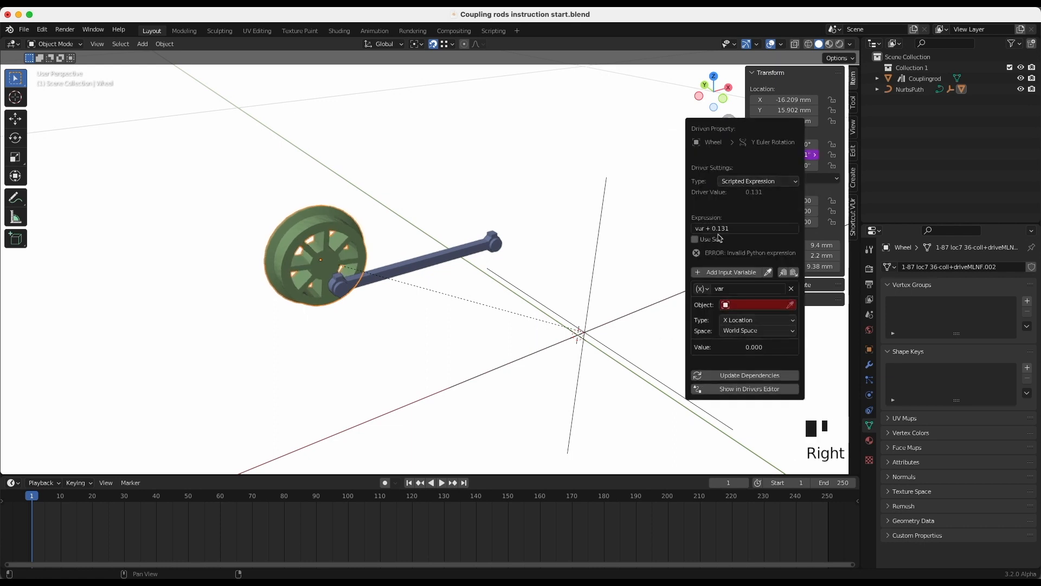
click(745, 228)
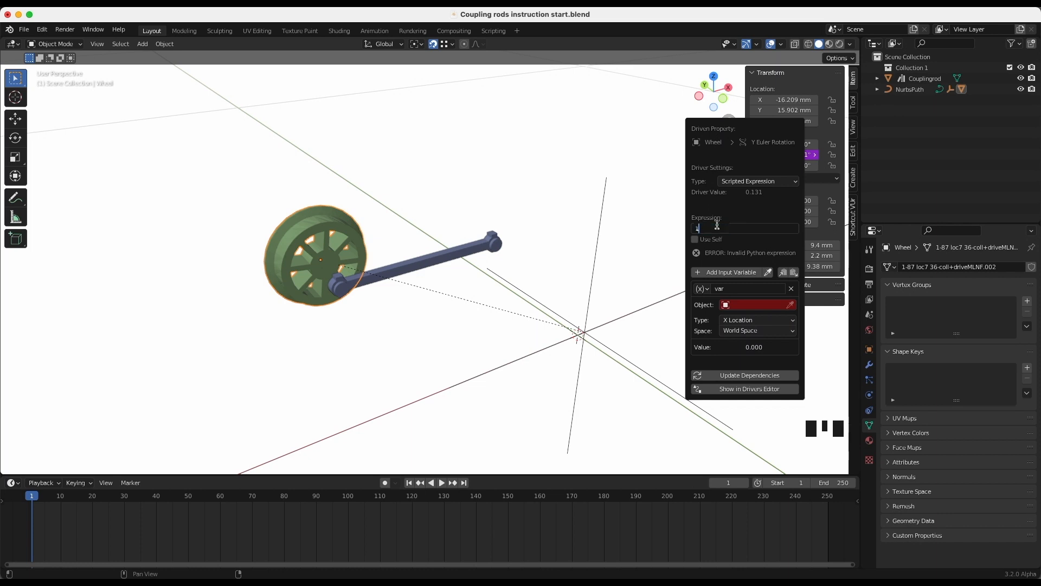
text(*var)
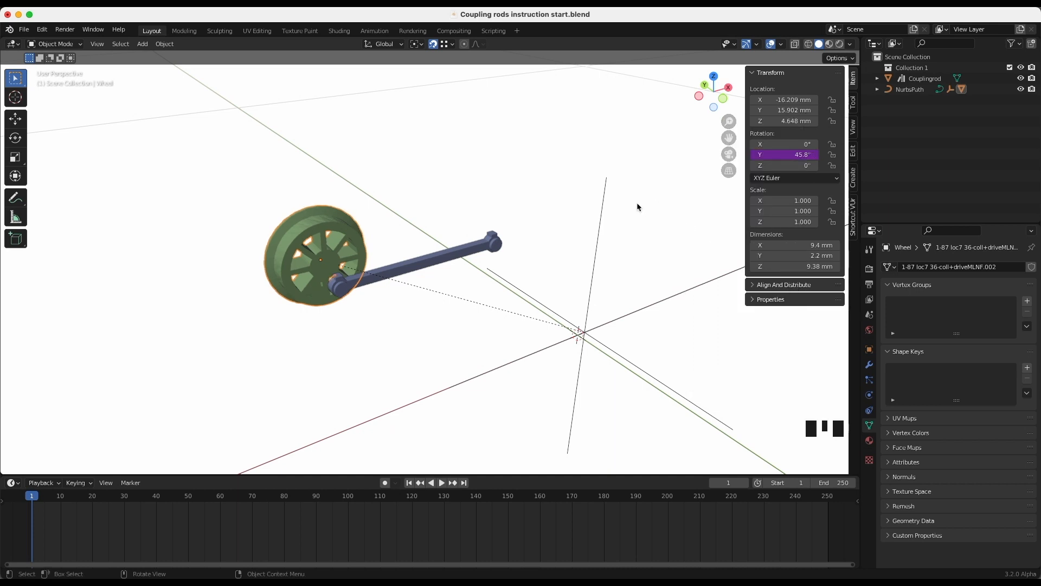
click(441, 482)
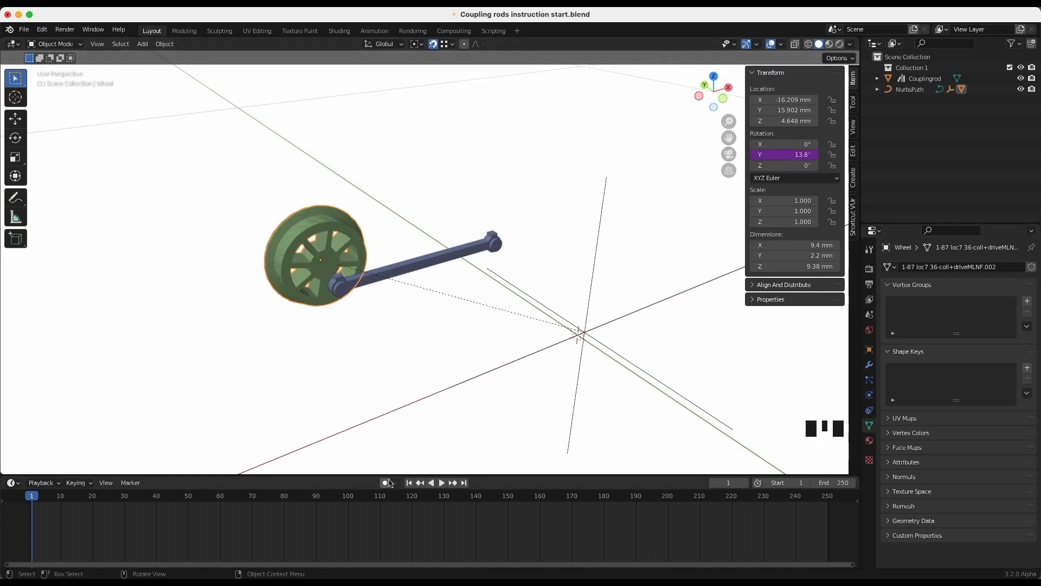
click(442, 482)
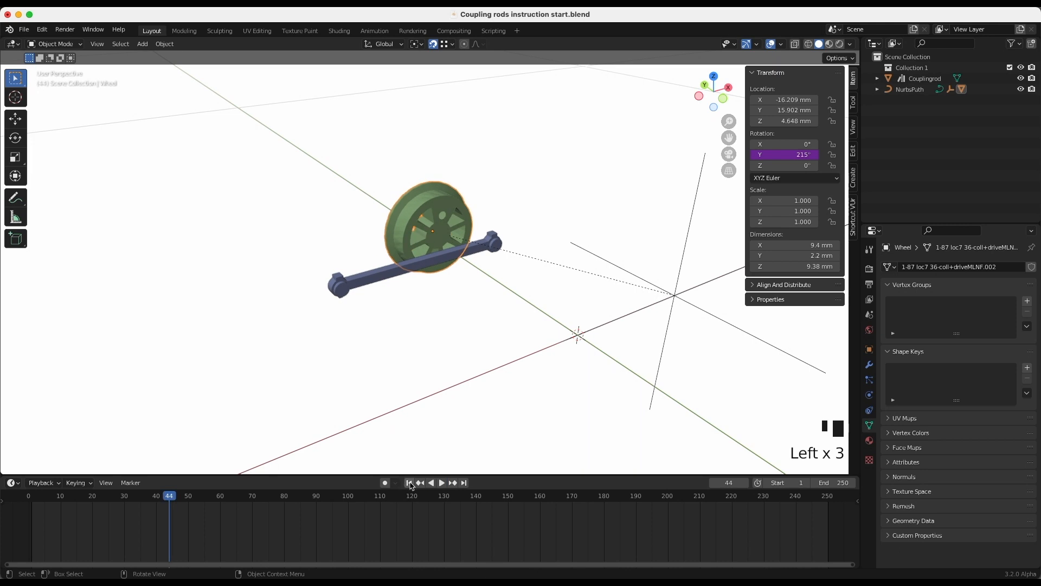
click(409, 483)
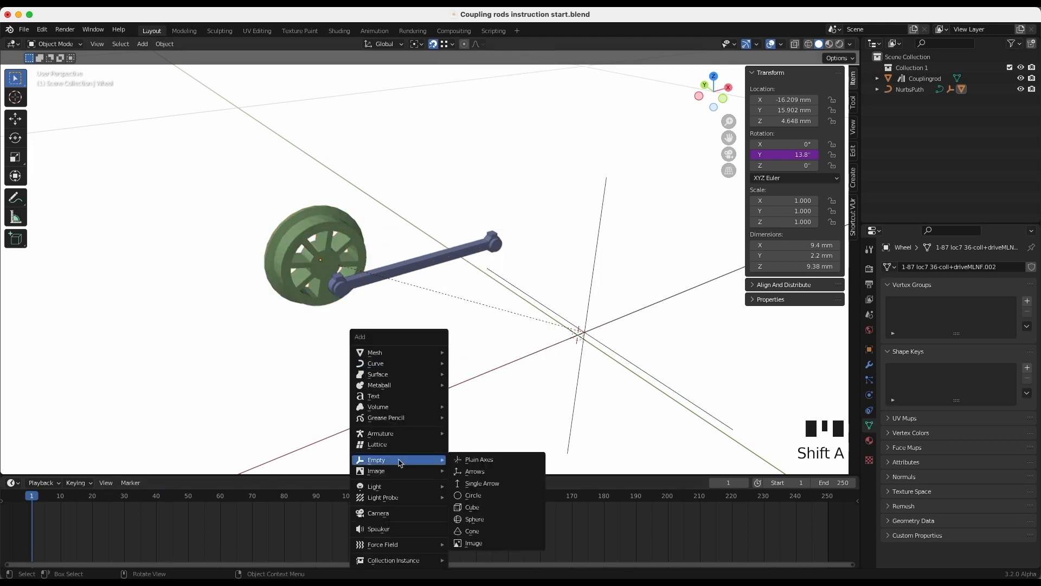
mouse_move(381, 433)
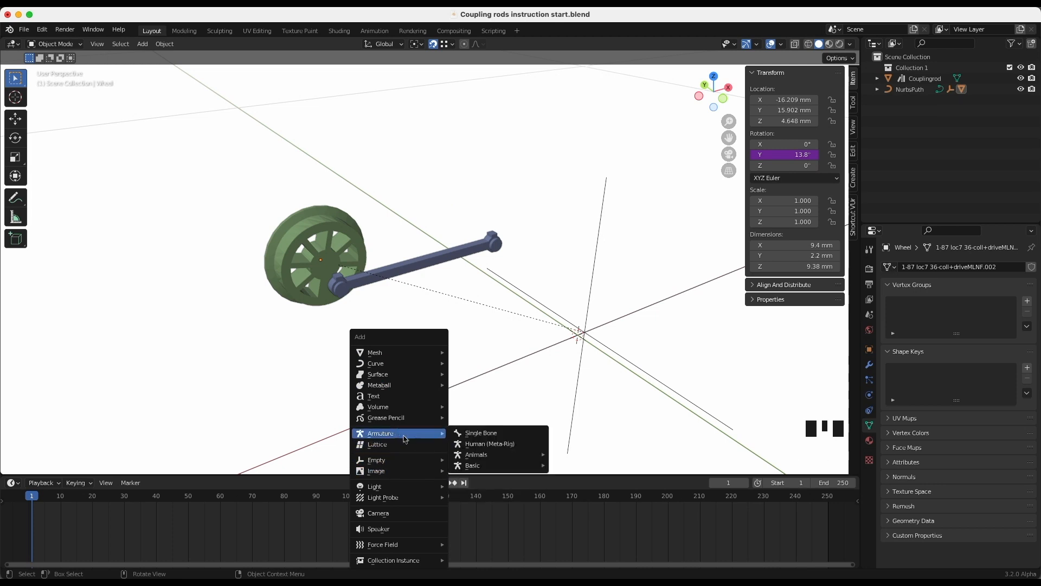
Add a single-bone armature, scale it to 8.763, and move it about 23 mm along Y
click(481, 433)
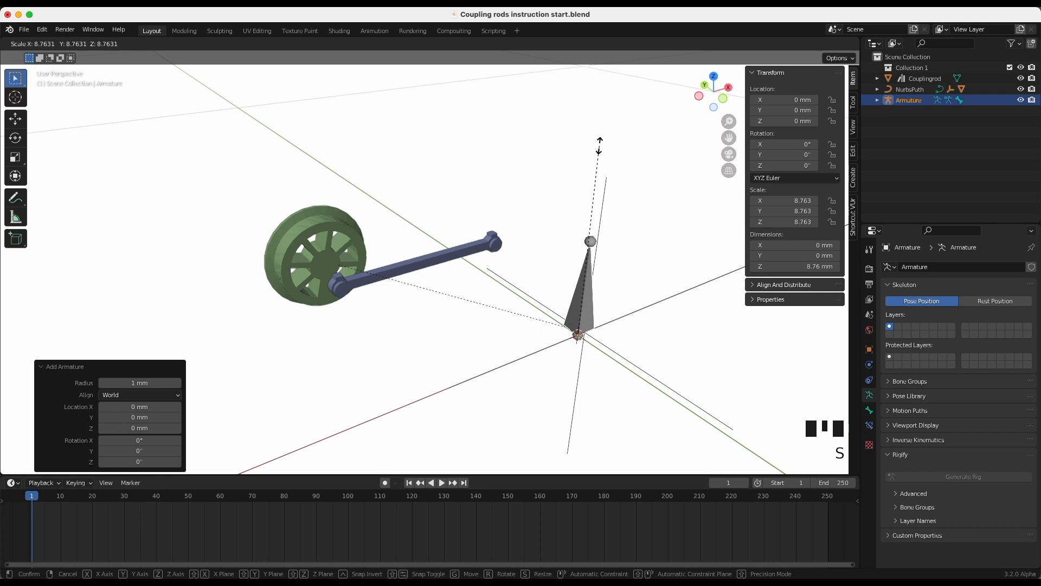
key(KP_1)
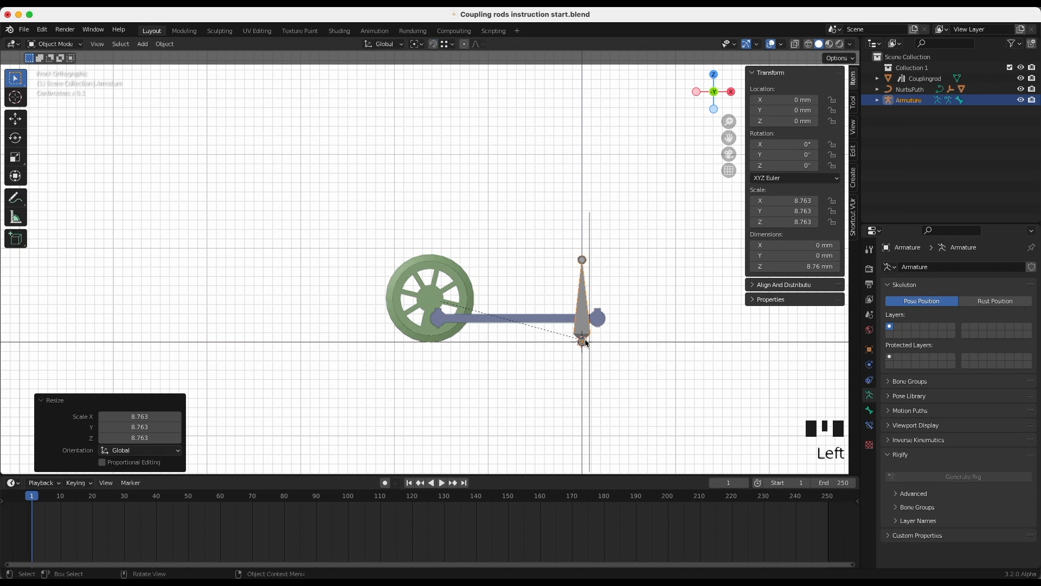
drag(581, 319, 435, 319)
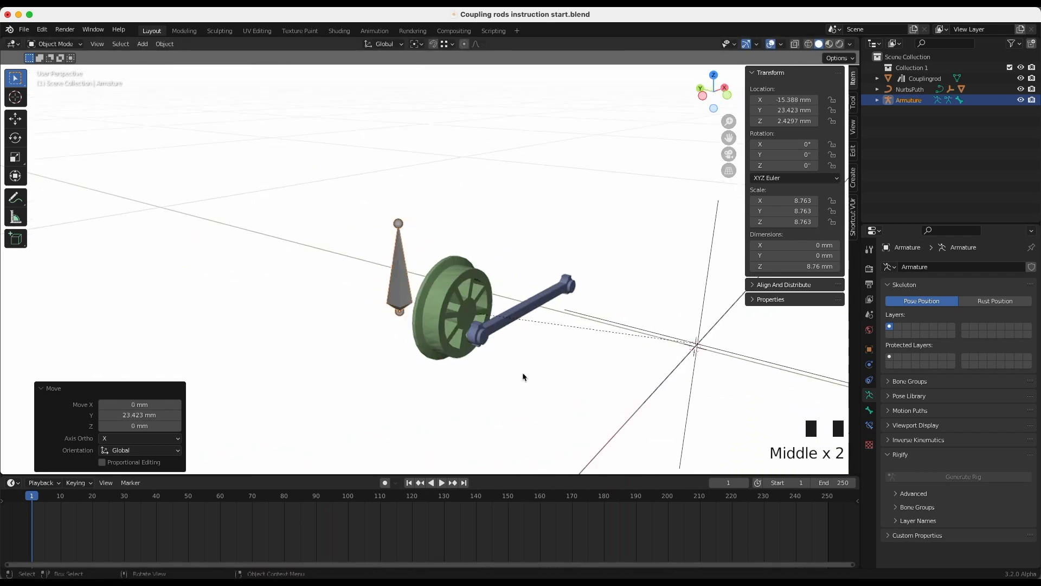
Parent the armature to the wheel, check it turns during playback, then reselect it
click(451, 268)
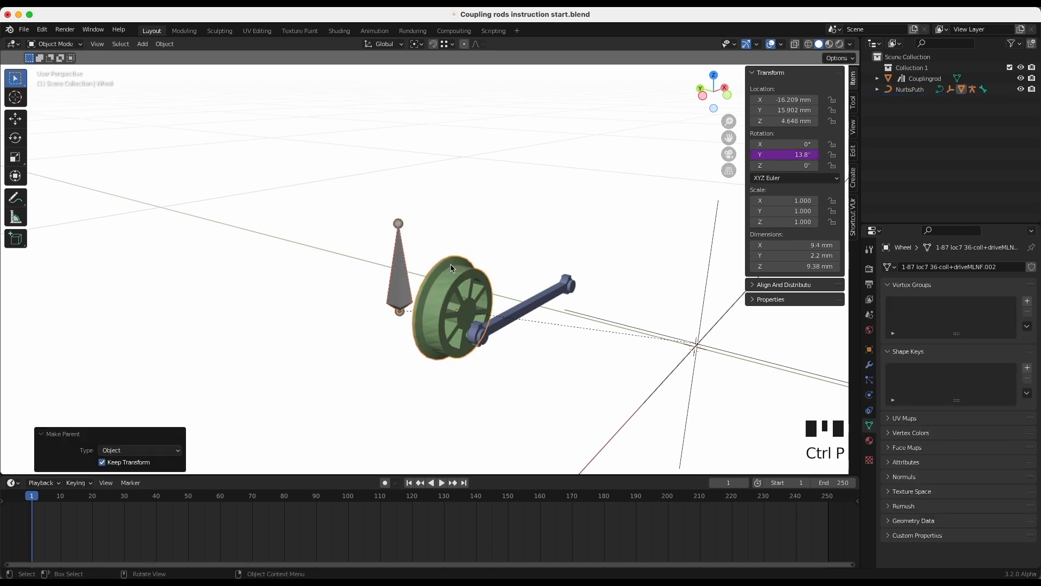
click(442, 482)
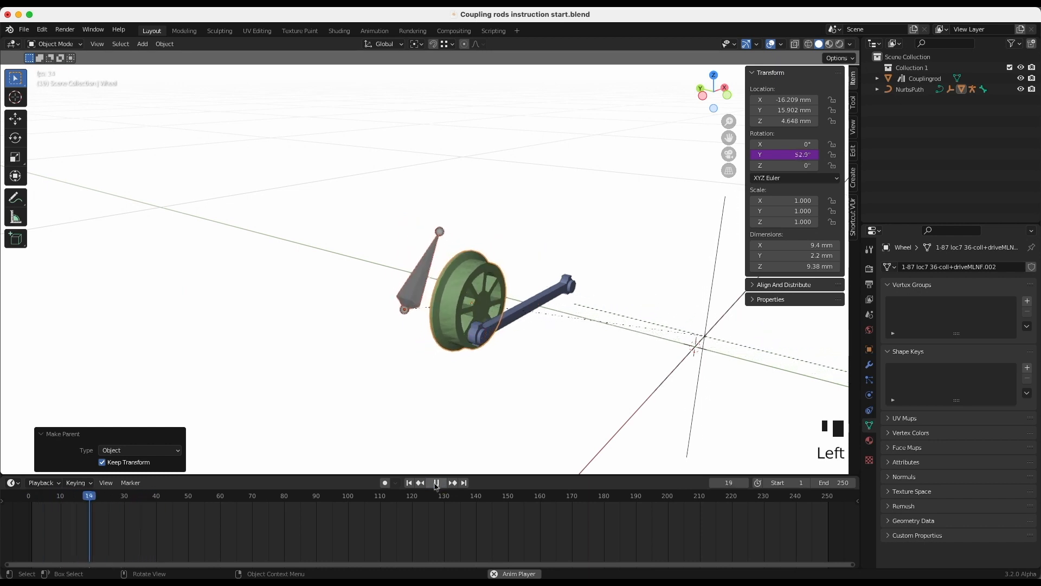
click(436, 483)
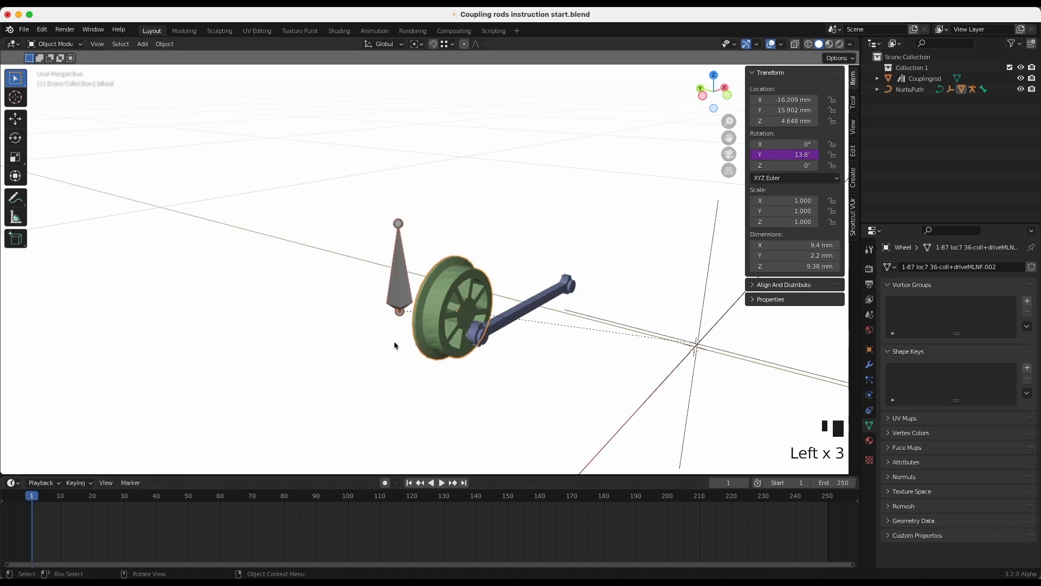
click(398, 282)
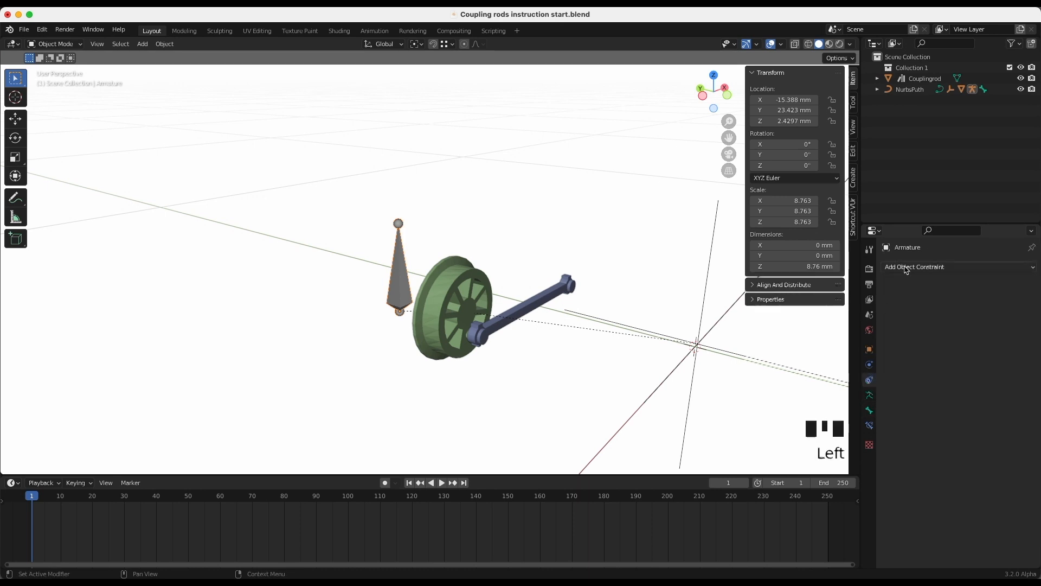
Add a Limit Rotation constraint locking the armature's Y rotation at 0°
click(913, 267)
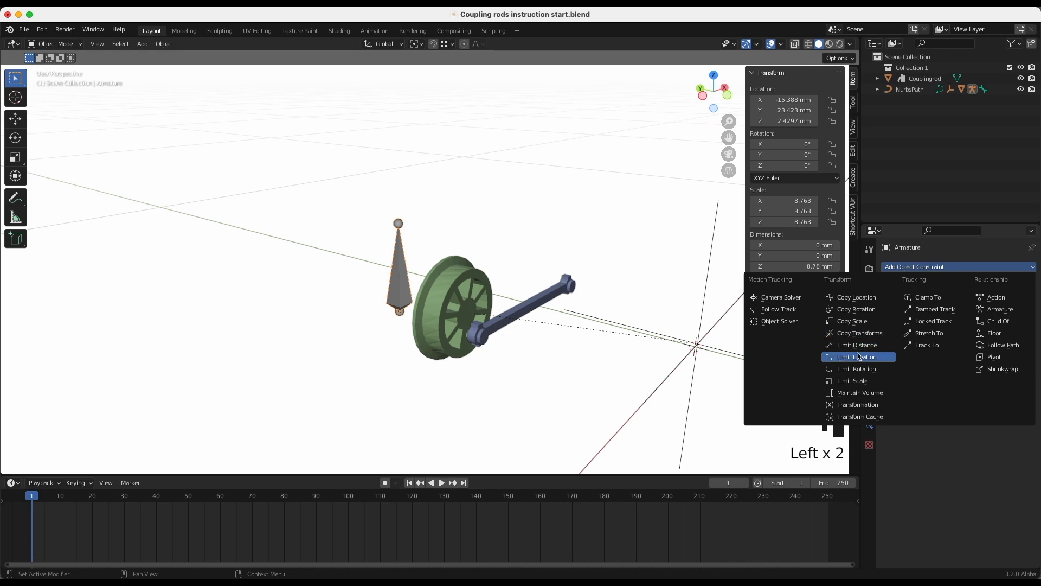
click(857, 368)
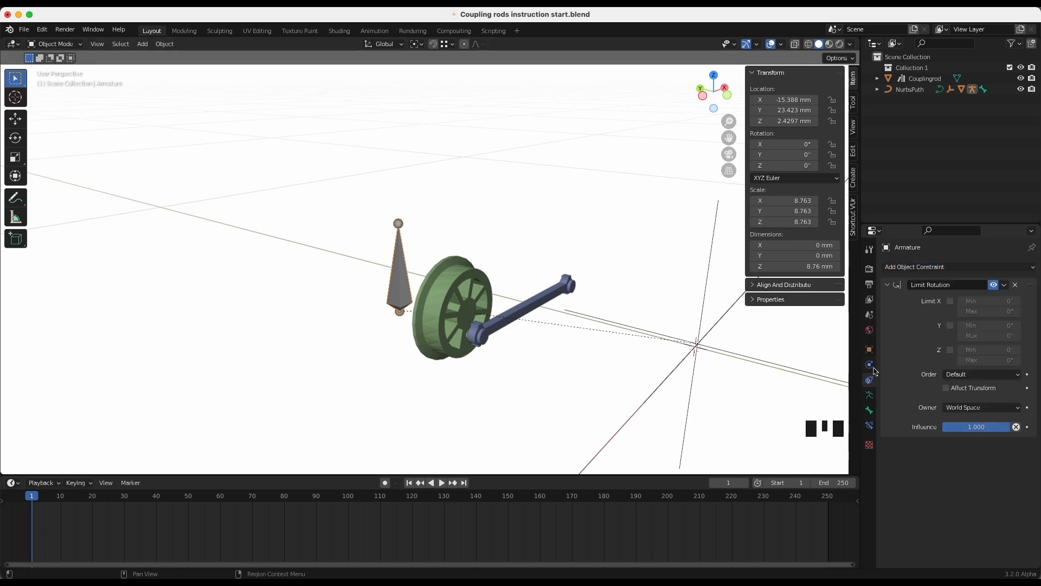
click(950, 325)
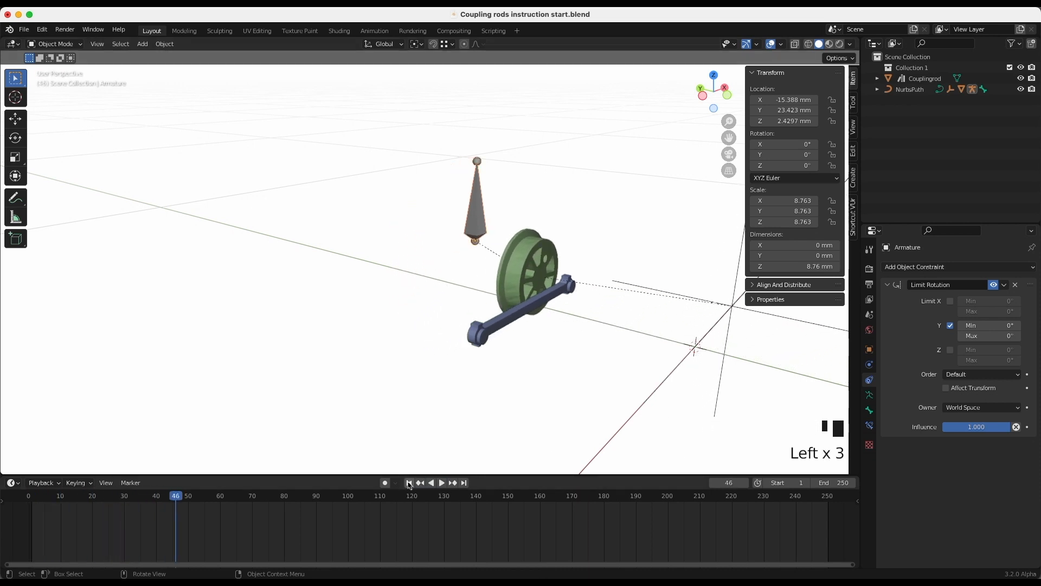
Play and stop the animation to confirm the coupling rod follows the armature
click(409, 483)
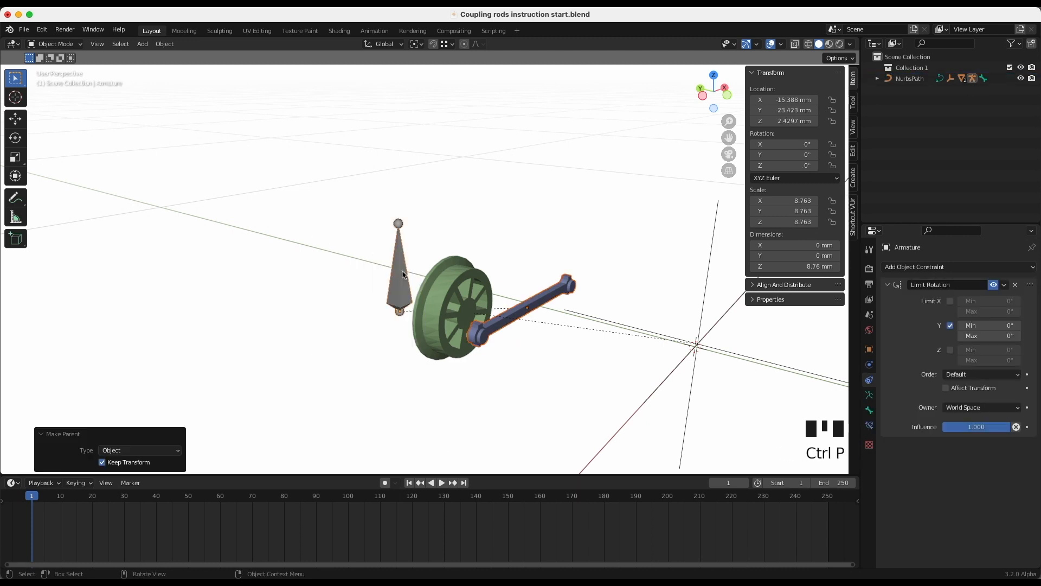
click(442, 483)
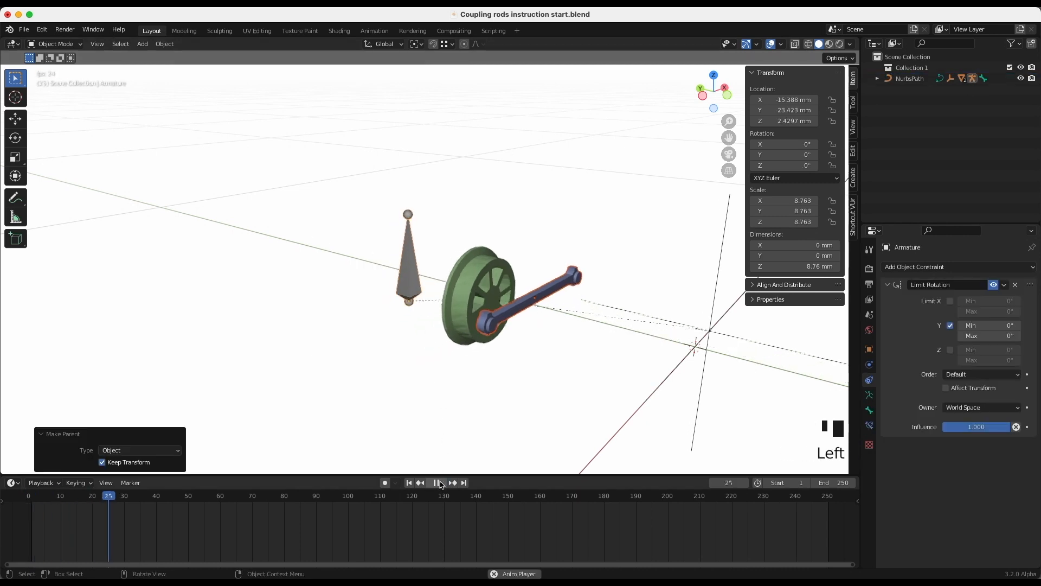
click(440, 482)
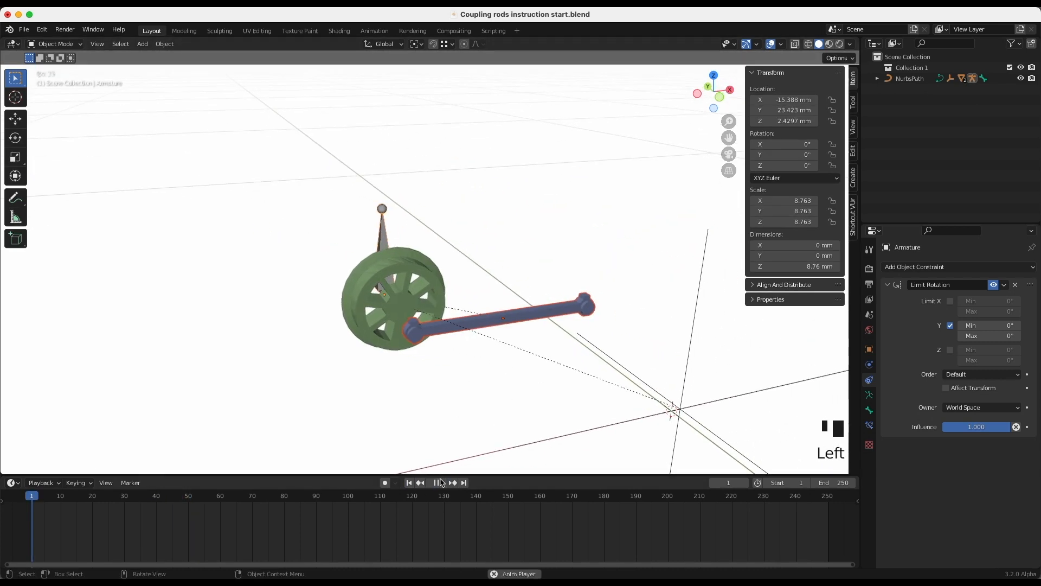
click(436, 482)
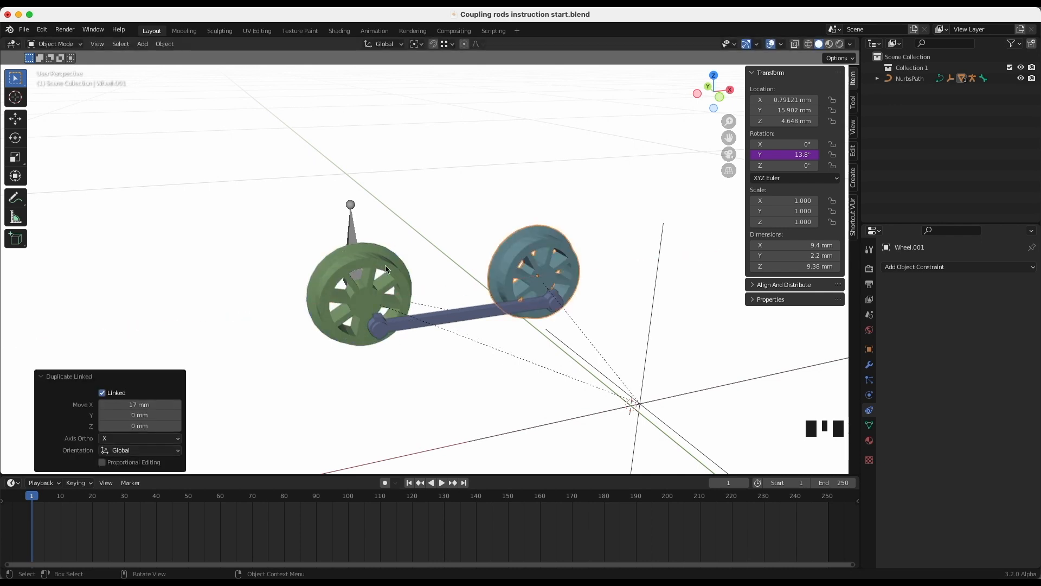
Play the animation to check both wheels turn together with the coupling rod, then stop
click(441, 482)
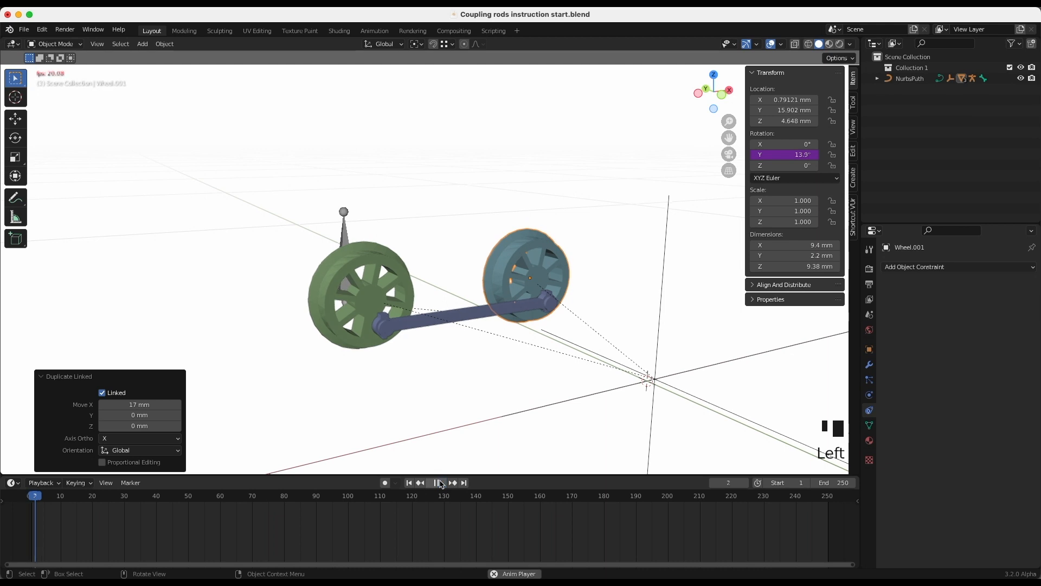
click(436, 482)
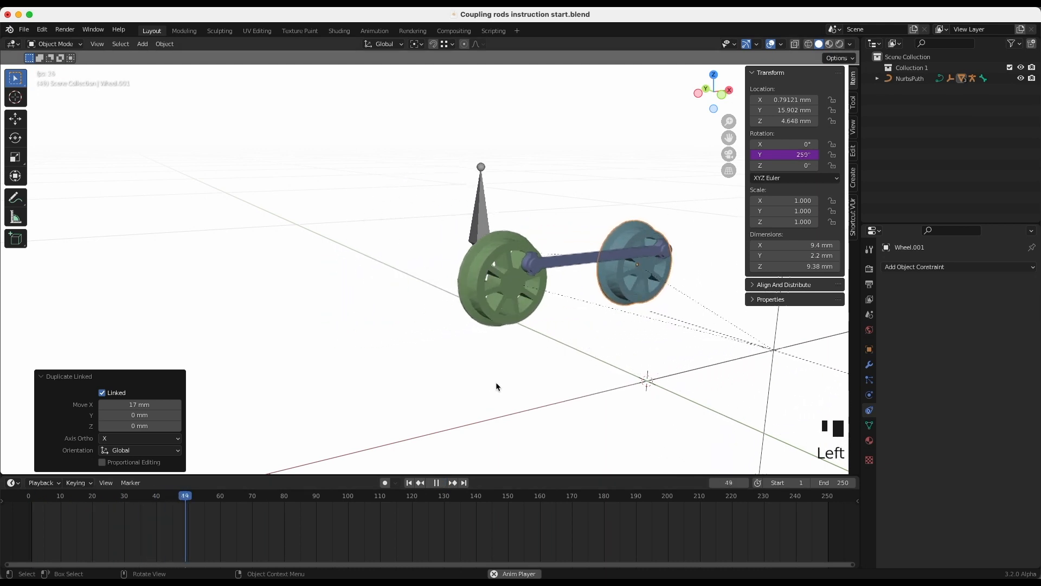
click(436, 483)
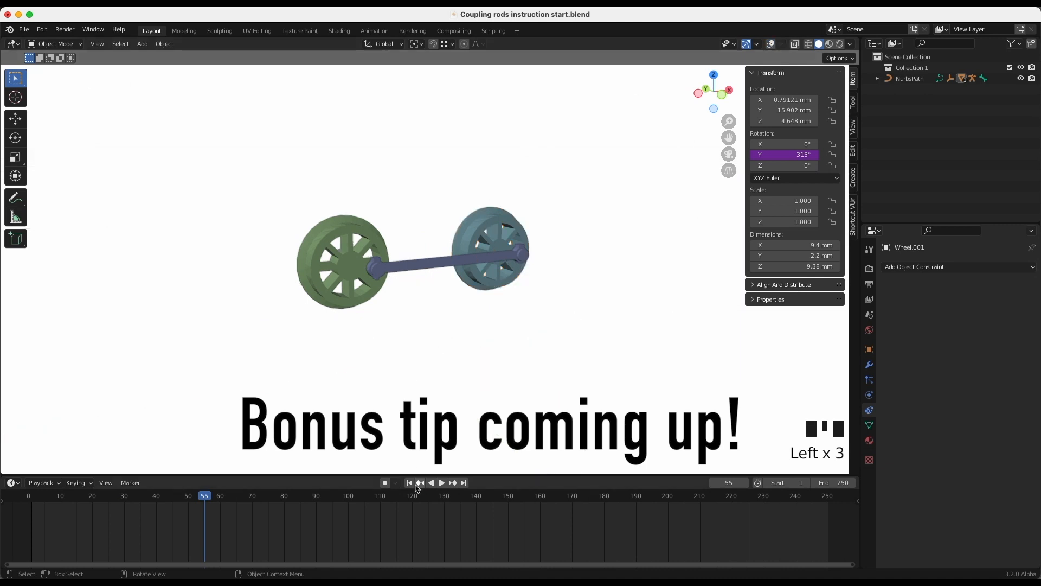
click(442, 483)
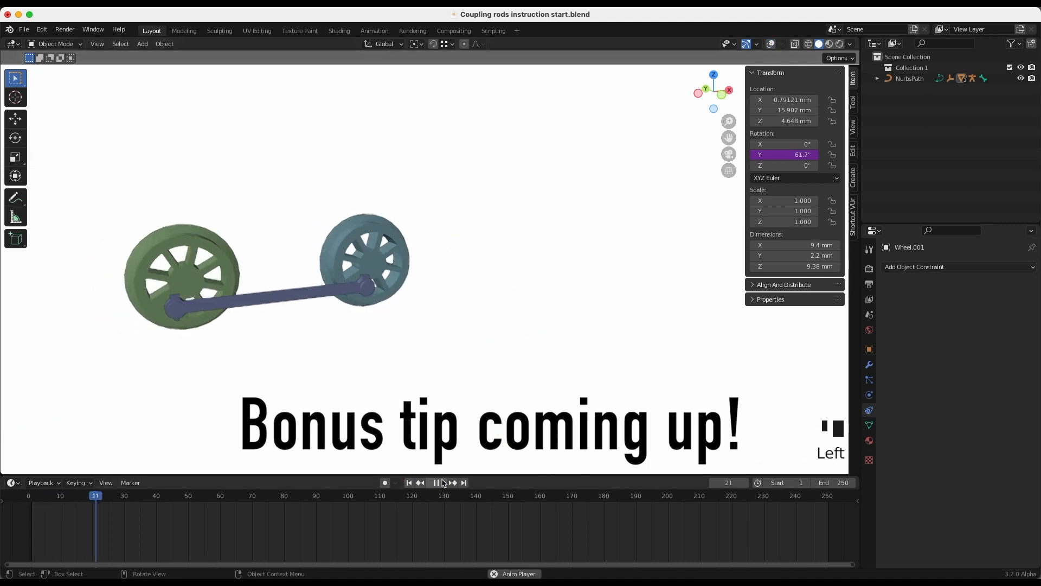